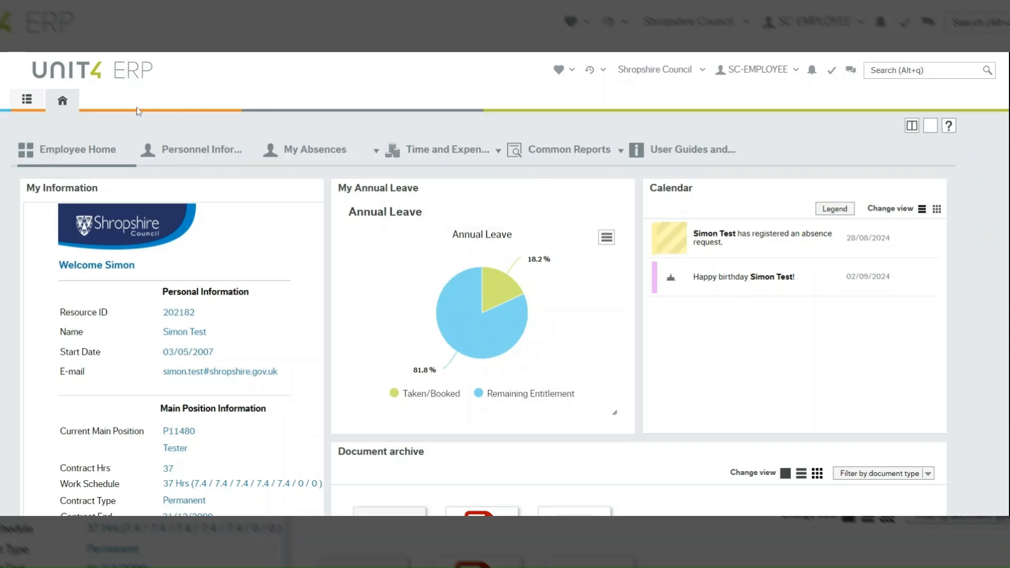
# - Show the Customers and sales category in the home menu
pyautogui.click(27, 100)
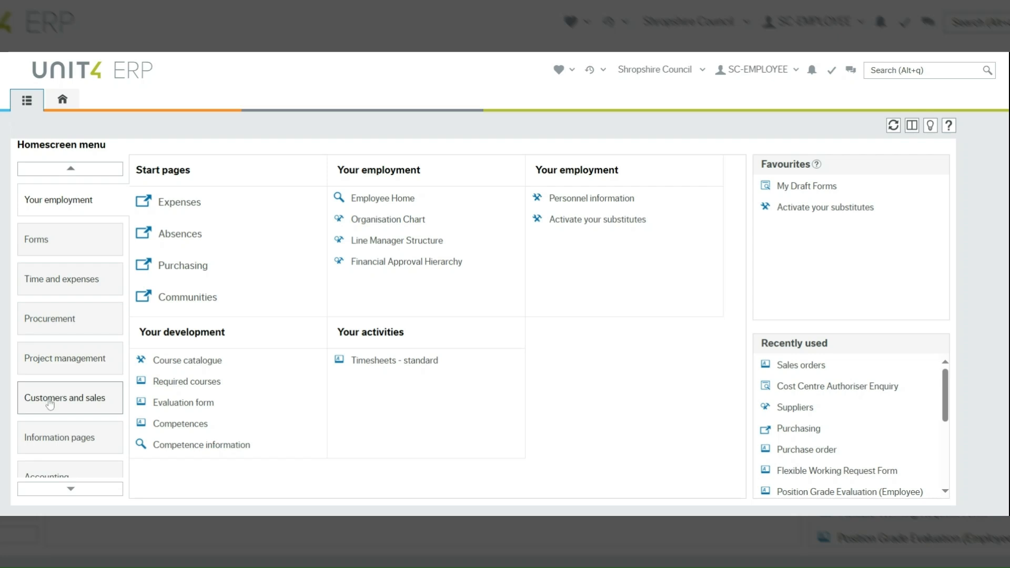
pyautogui.click(63, 398)
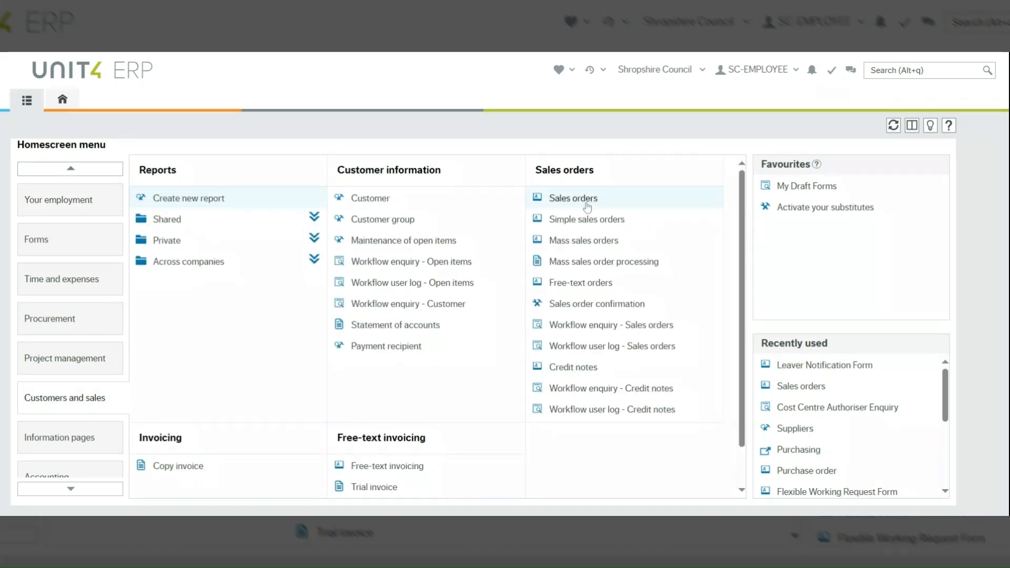
pyautogui.moveTo(587, 209)
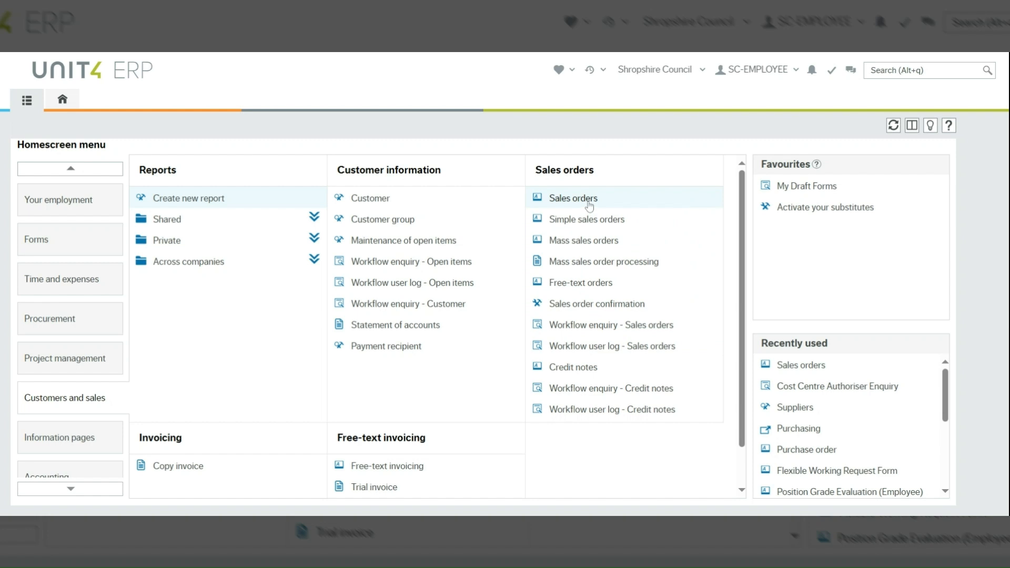
# - Open a blank Sales orders form and dismiss the search suggestions list
pyautogui.click(572, 197)
pyautogui.write('sales')
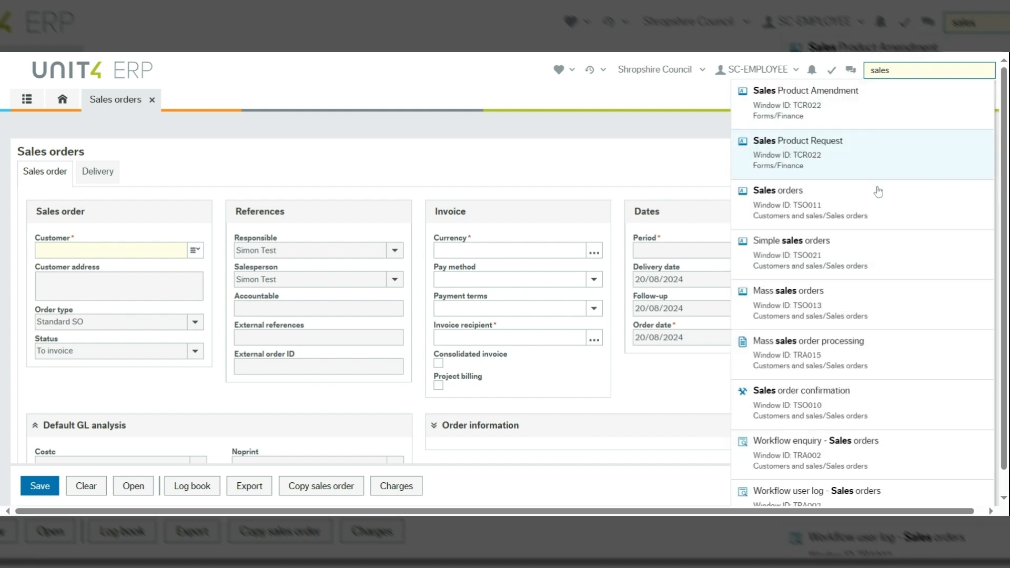
pyautogui.click(777, 190)
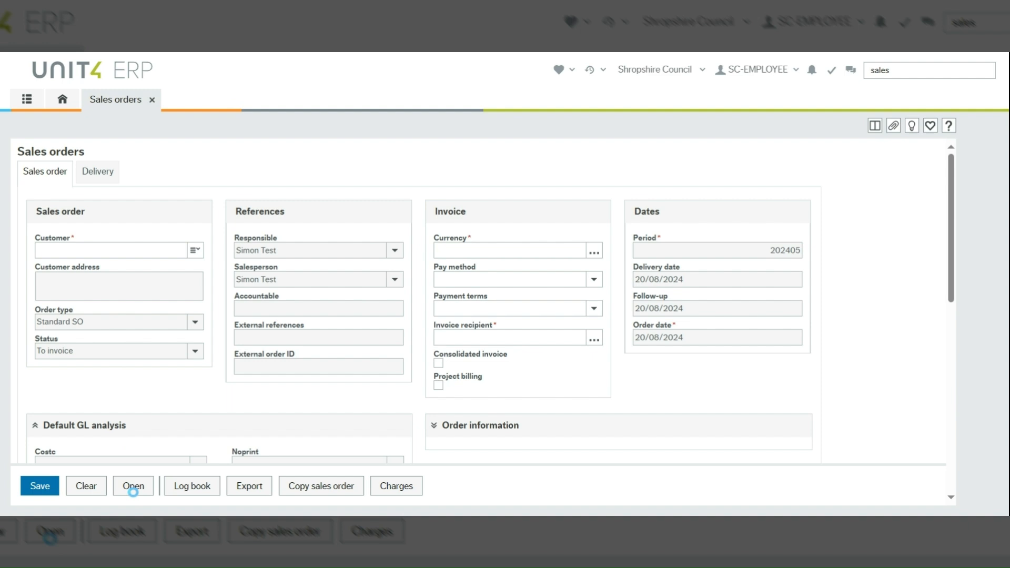
# - Look up and load the 08/06/2022 Clee Hill Community Academy sales order 40170539
pyautogui.click(133, 485)
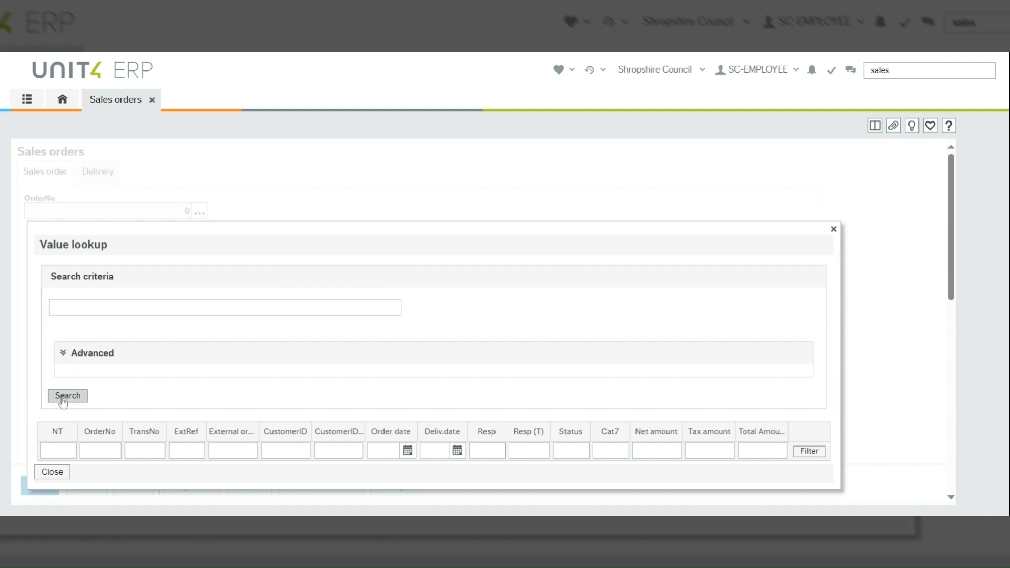
pyautogui.click(66, 395)
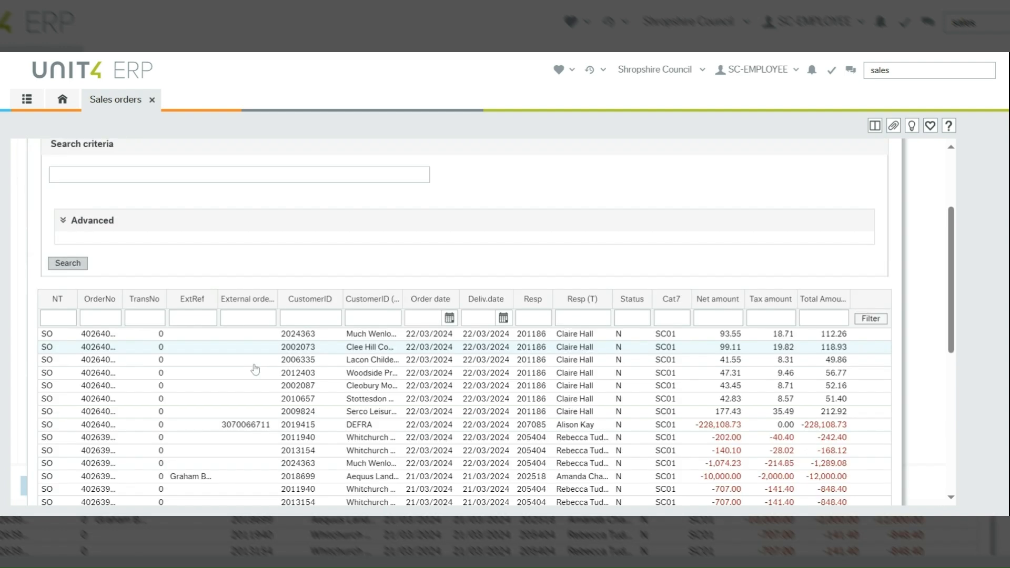
pyautogui.scroll(-3)
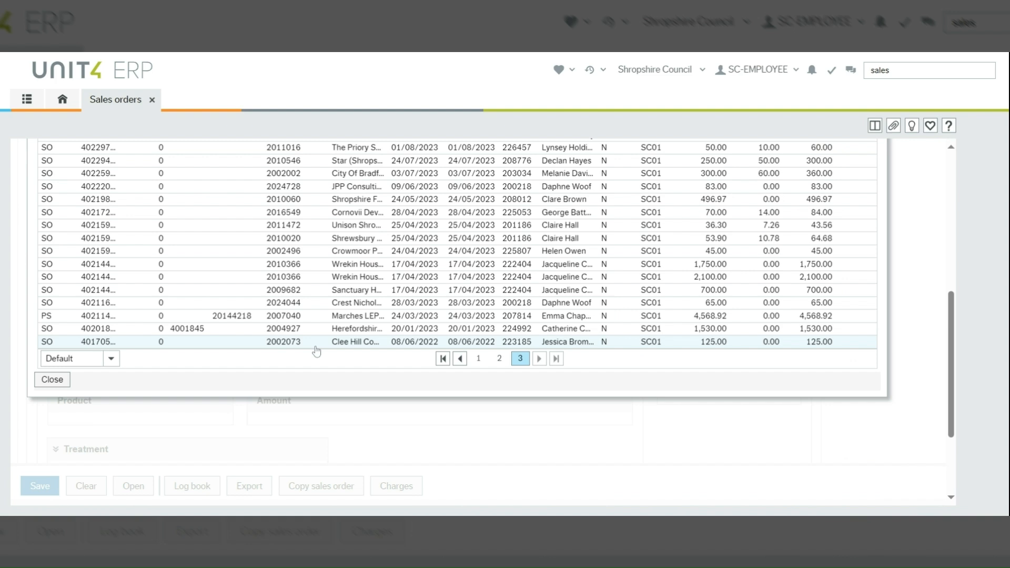
pyautogui.scroll(3)
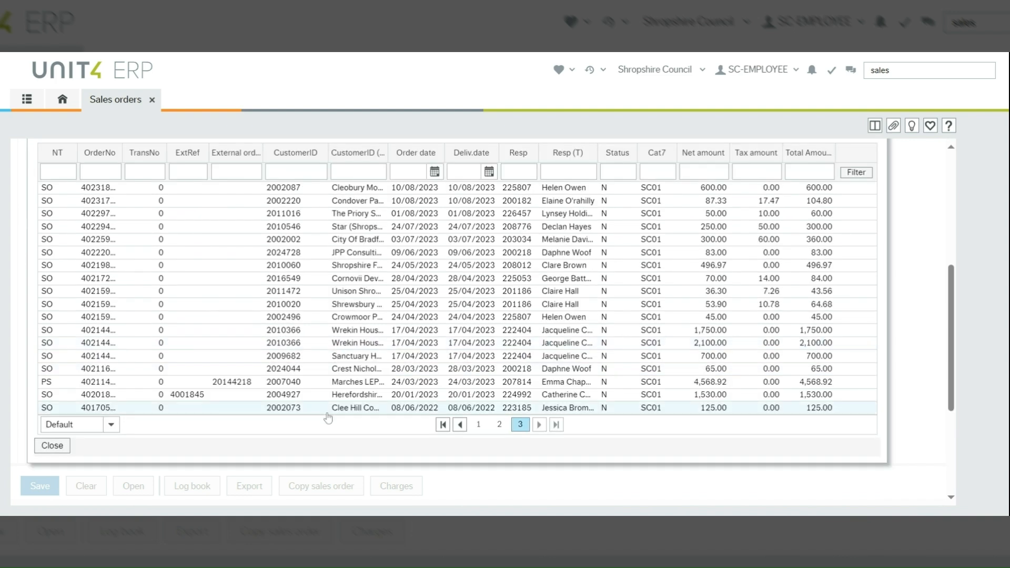
pyautogui.doubleClick(354, 407)
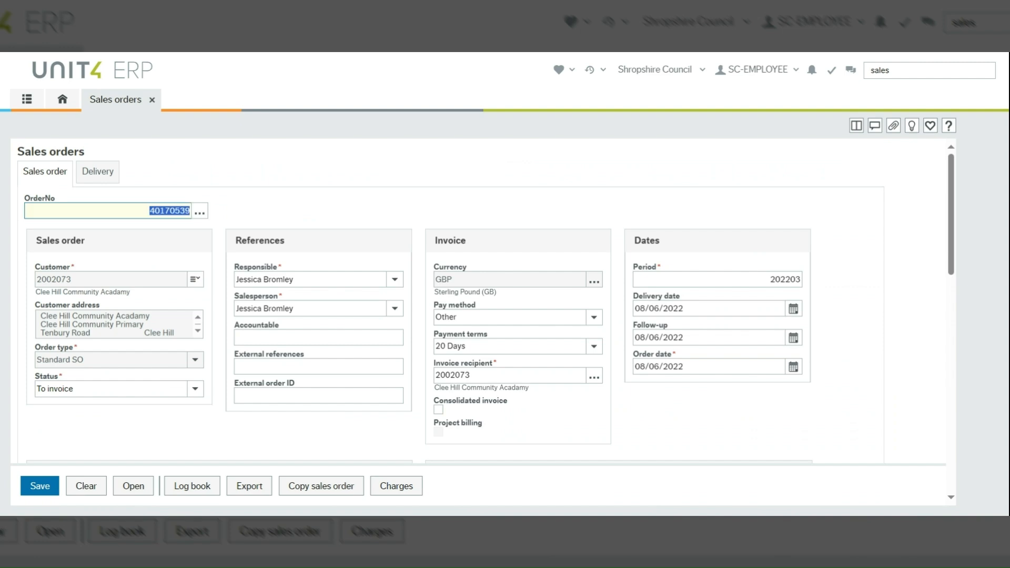
pyautogui.moveTo(111, 507)
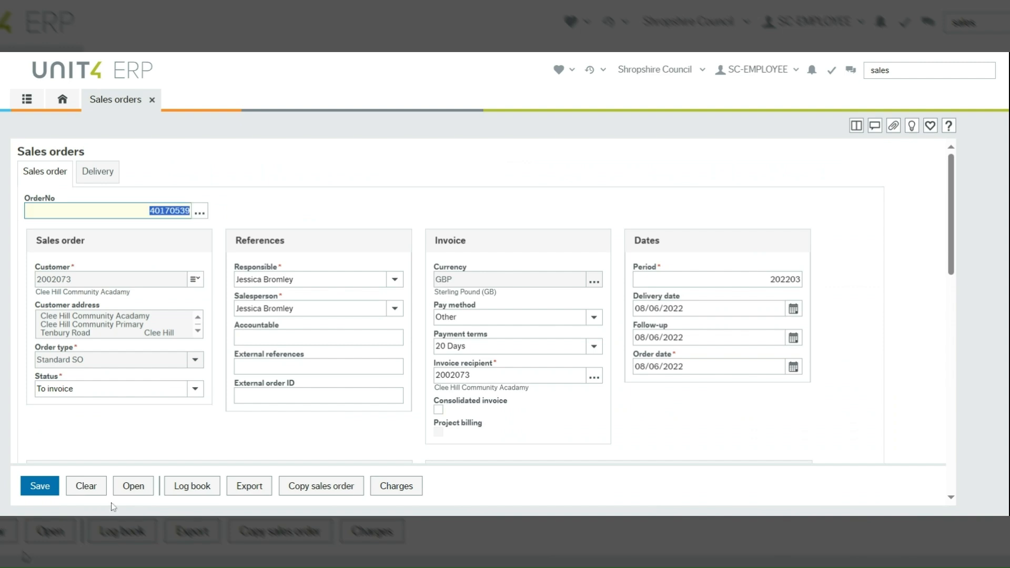
pyautogui.click(86, 485)
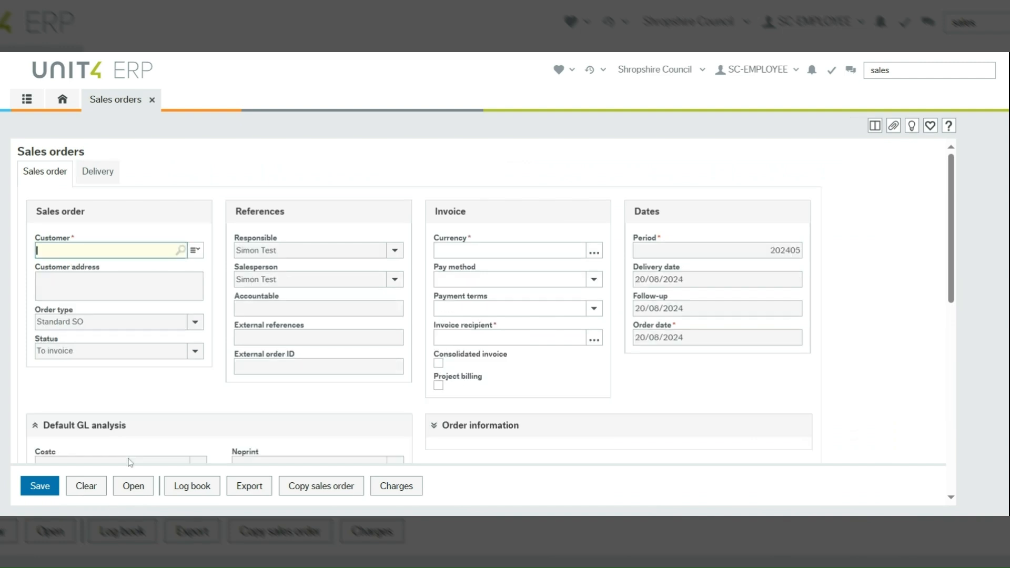
pyautogui.click(180, 249)
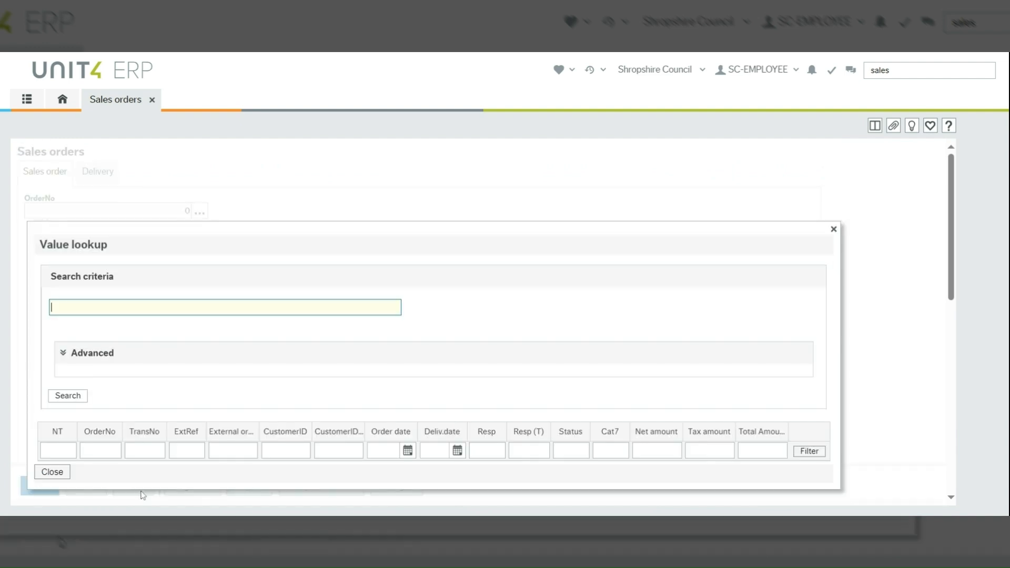
pyautogui.moveTo(832, 230)
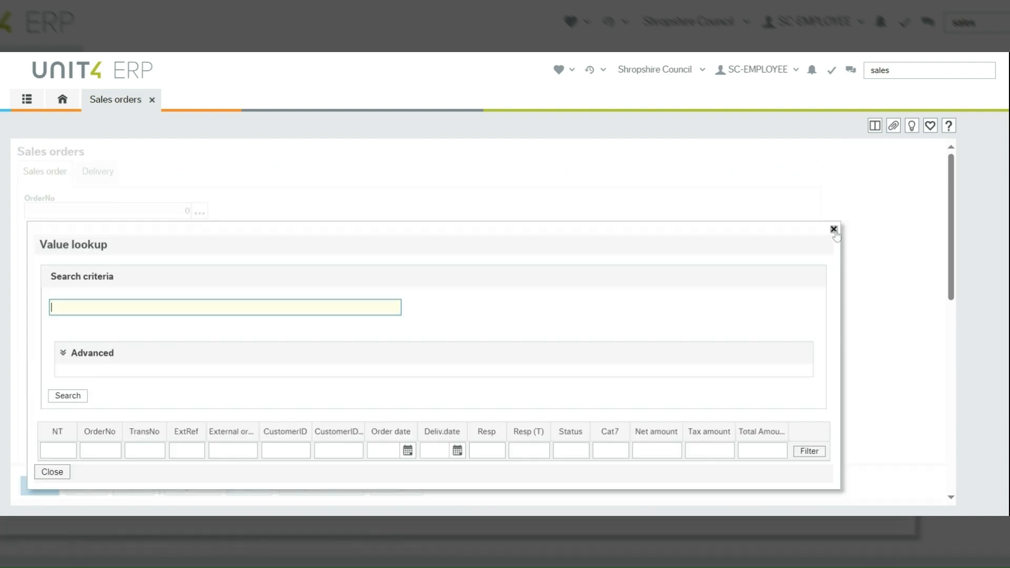
pyautogui.click(833, 229)
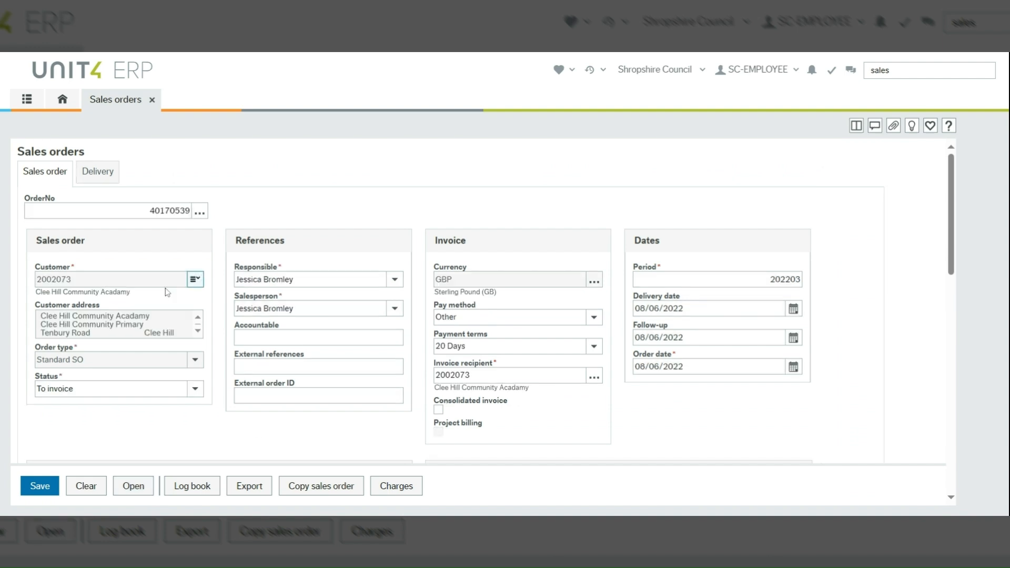
pyautogui.moveTo(375, 362)
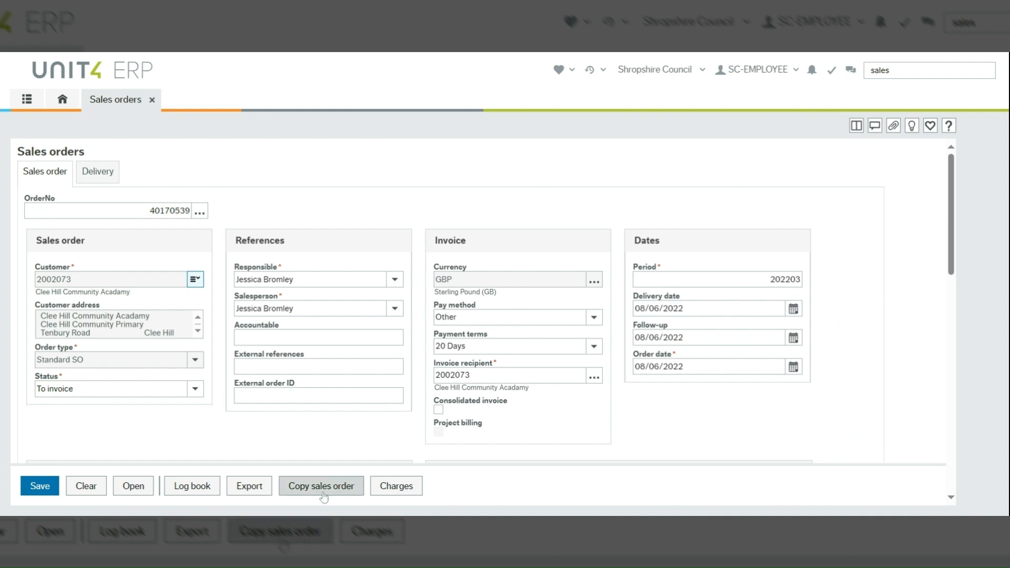
# - Copy order 40170539, set the line price to -125.00 and clear its description
pyautogui.click(321, 485)
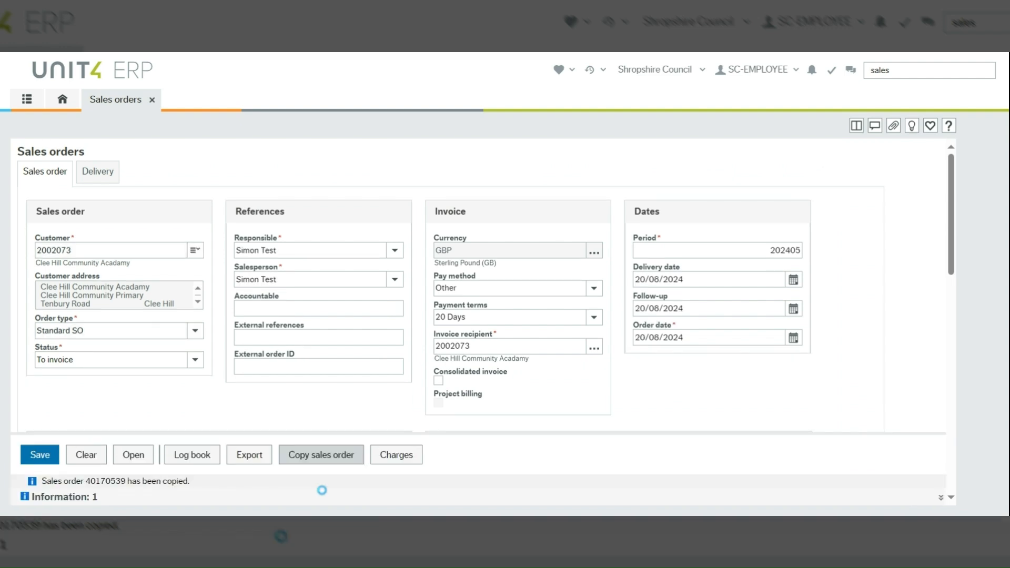
pyautogui.scroll(-3)
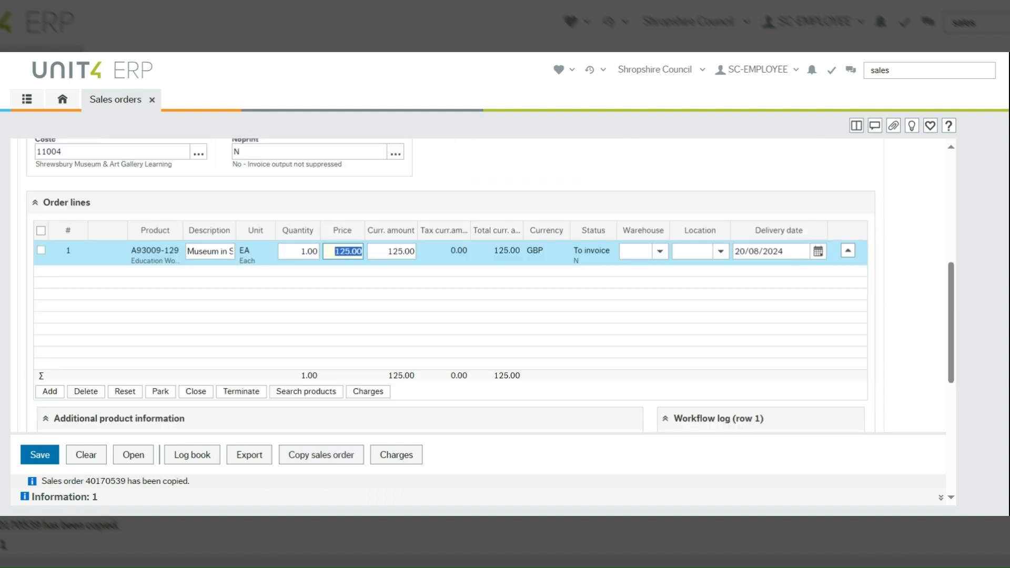
pyautogui.moveTo(300, 267)
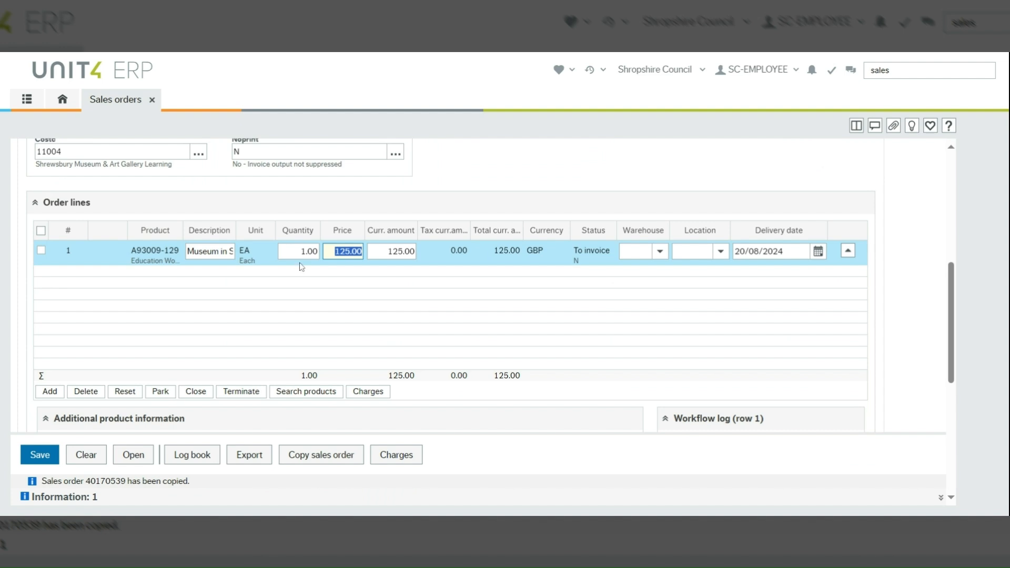
pyautogui.write('-125')
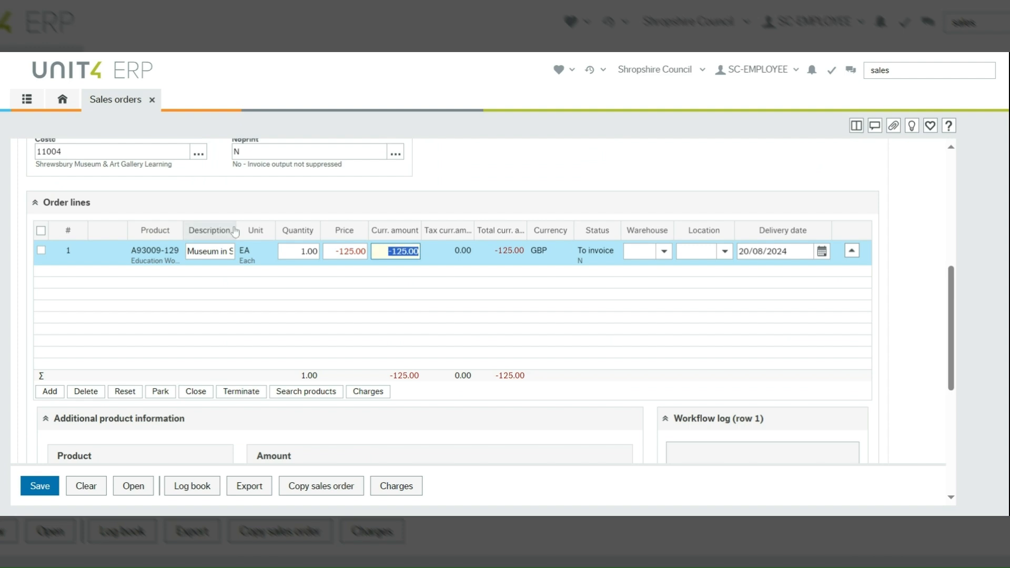
pyautogui.click(210, 250)
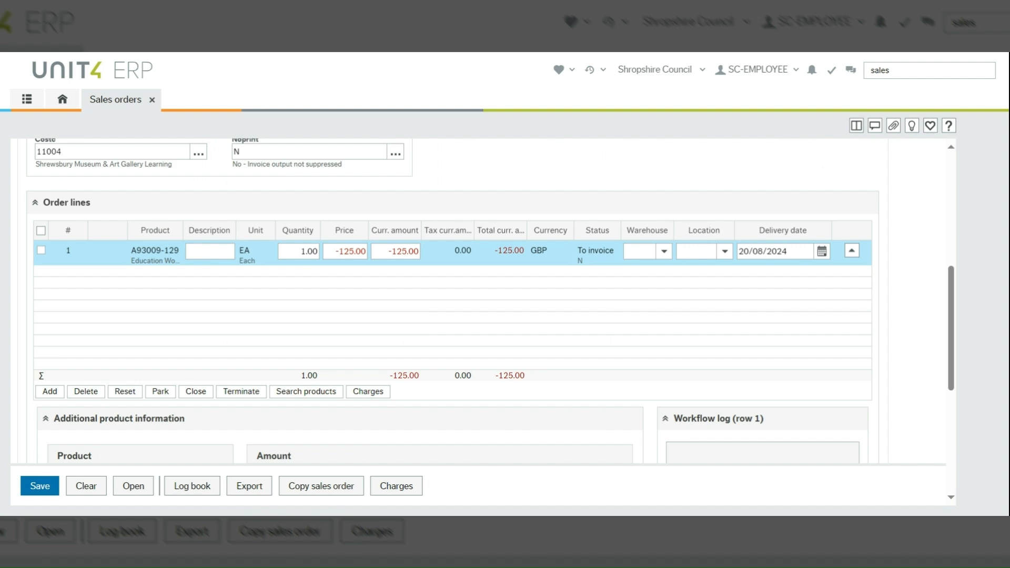
# - Enter 'Refund invoice 712345' as the order line description
pyautogui.click(209, 251)
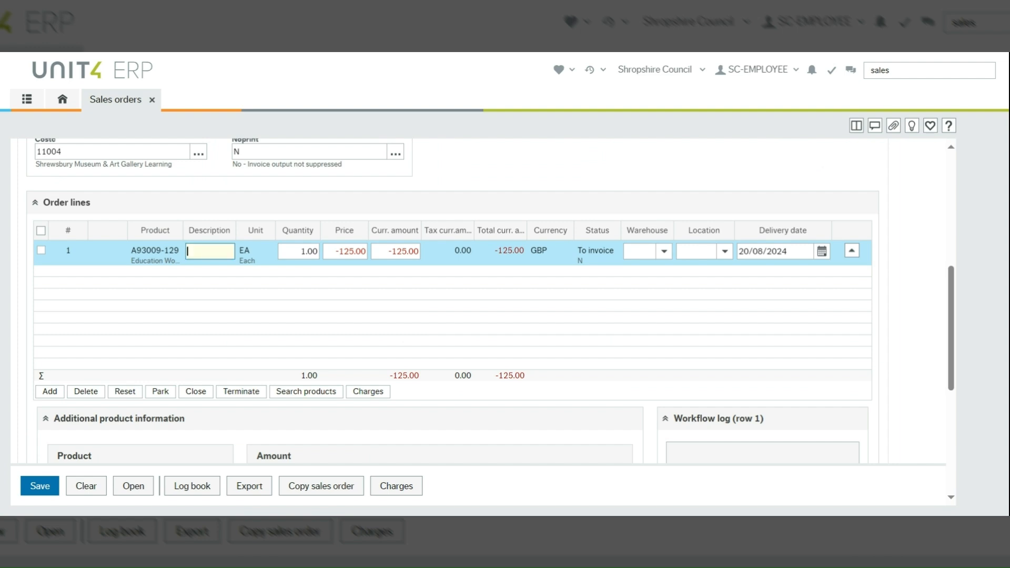
pyautogui.write('Refund')
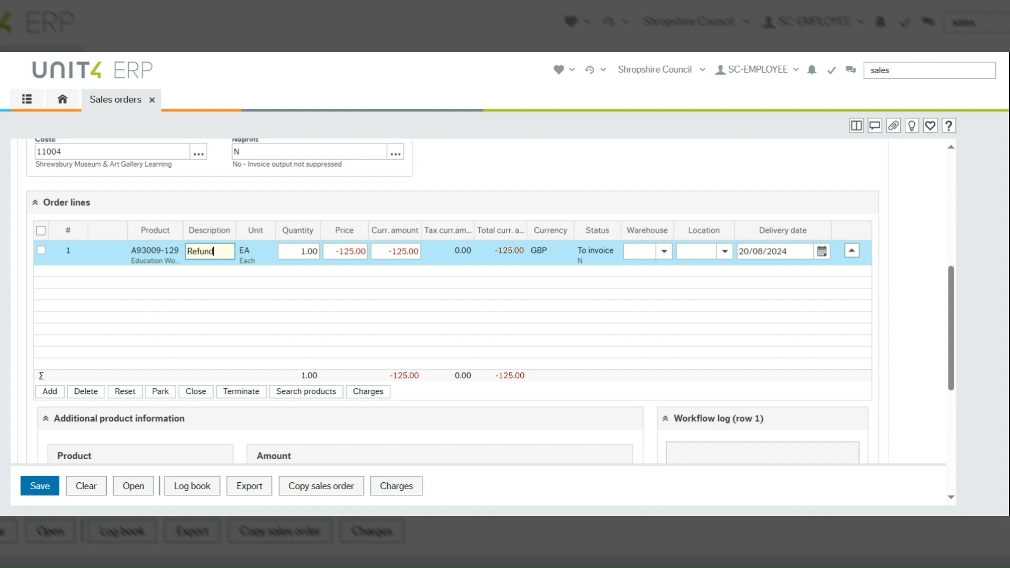
pyautogui.write('fund invoice')
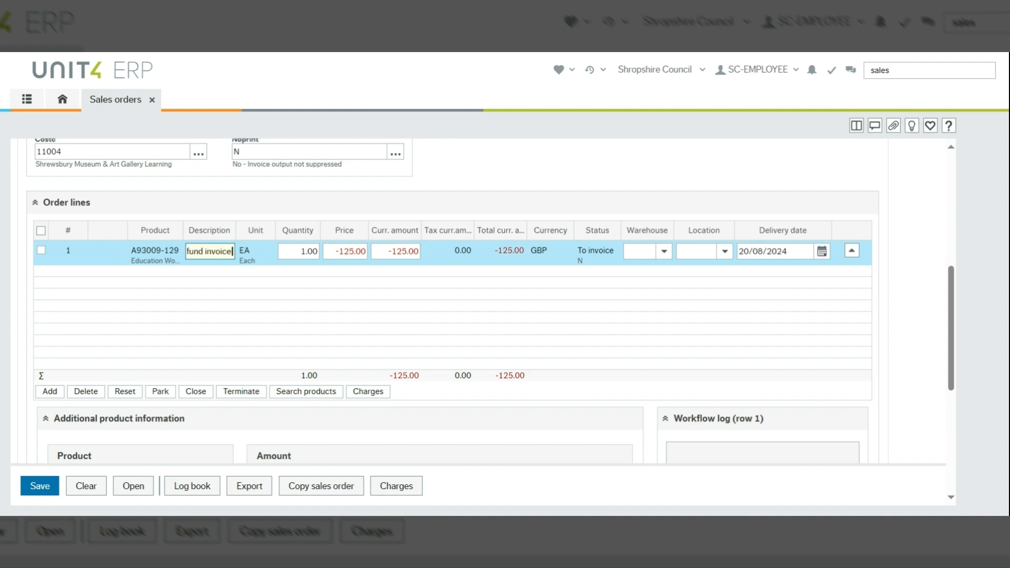
pyautogui.write('invoice 7123')
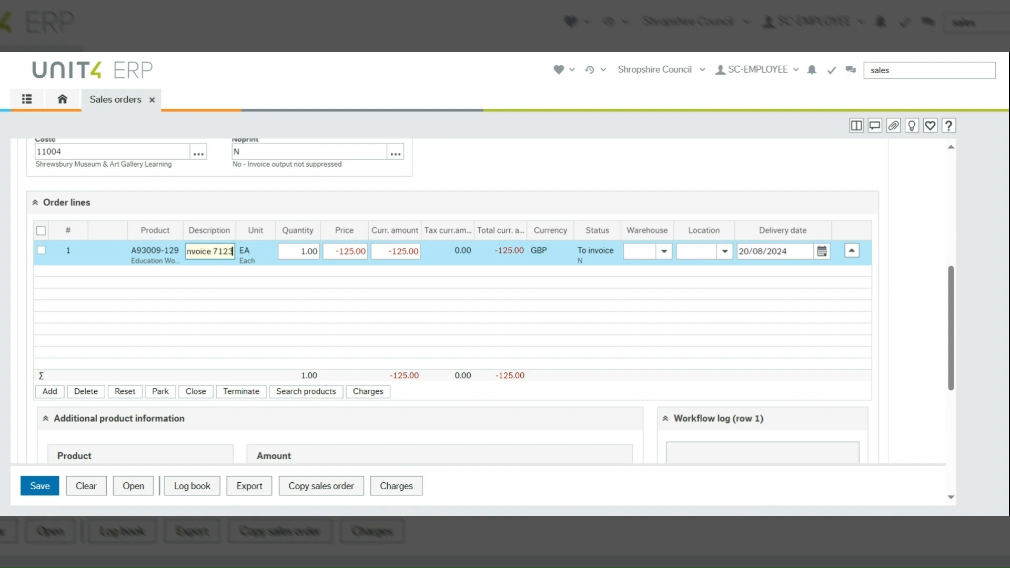
pyautogui.write('45')
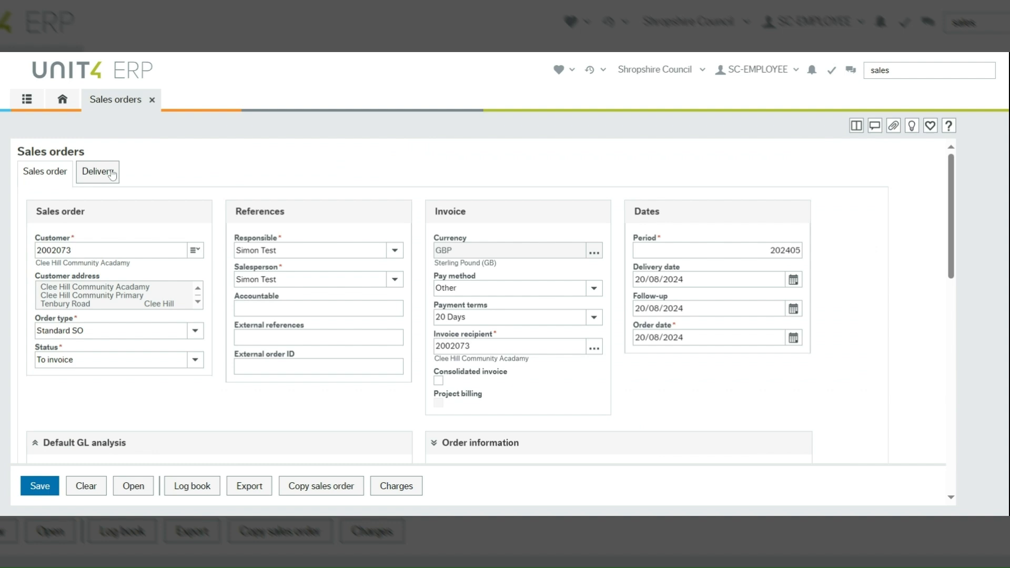
# - Enter 7123456 in Inv No CN on the Delivery tab and save the credit note
pyautogui.click(98, 172)
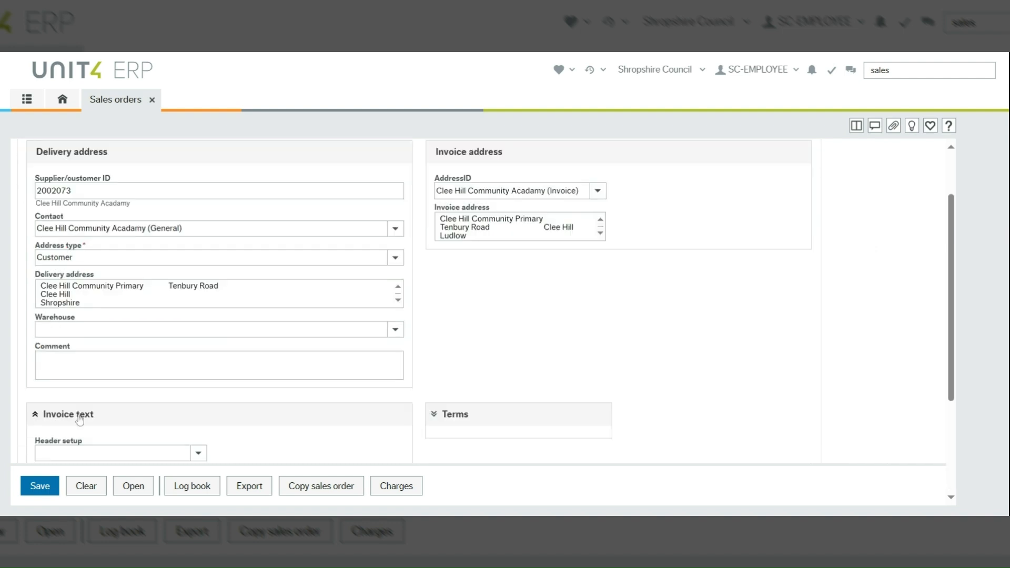
pyautogui.scroll(-3)
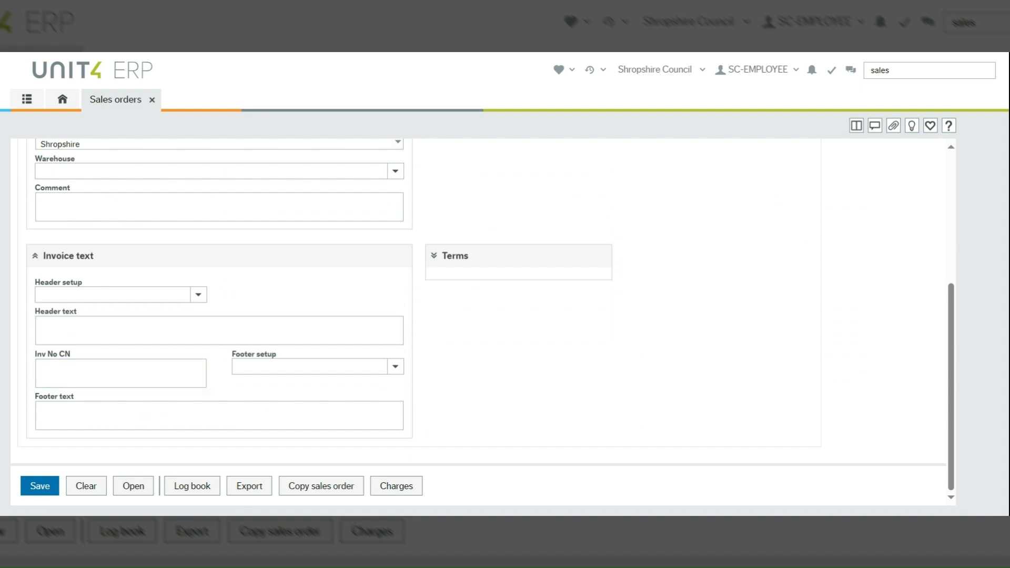
pyautogui.click(120, 373)
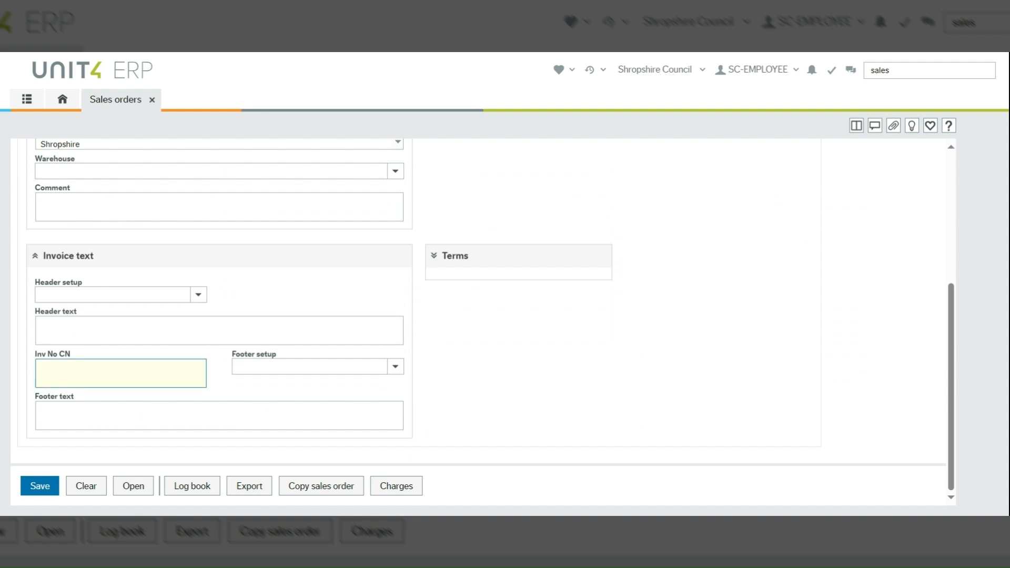
pyautogui.write('71234')
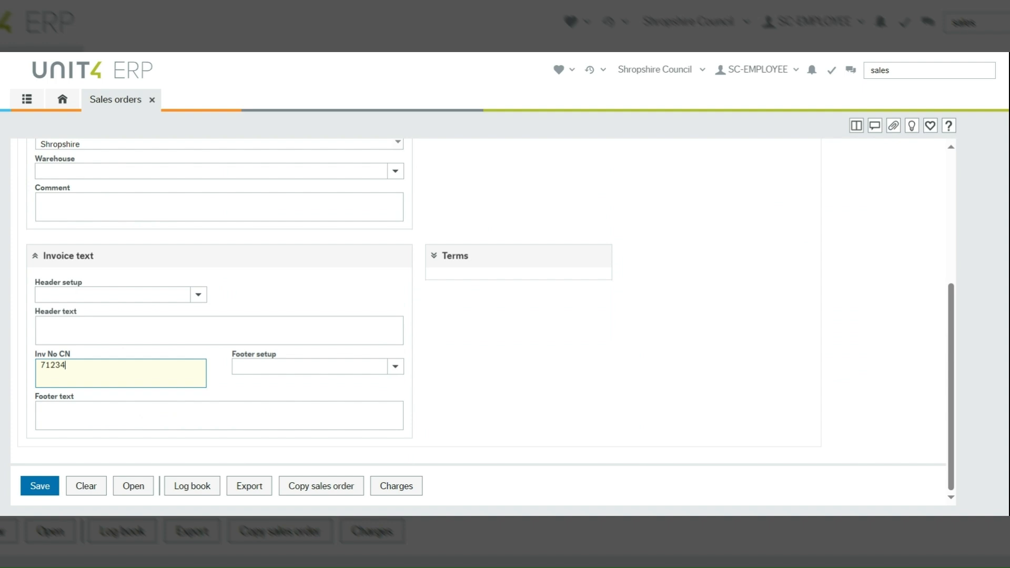
pyautogui.write('56')
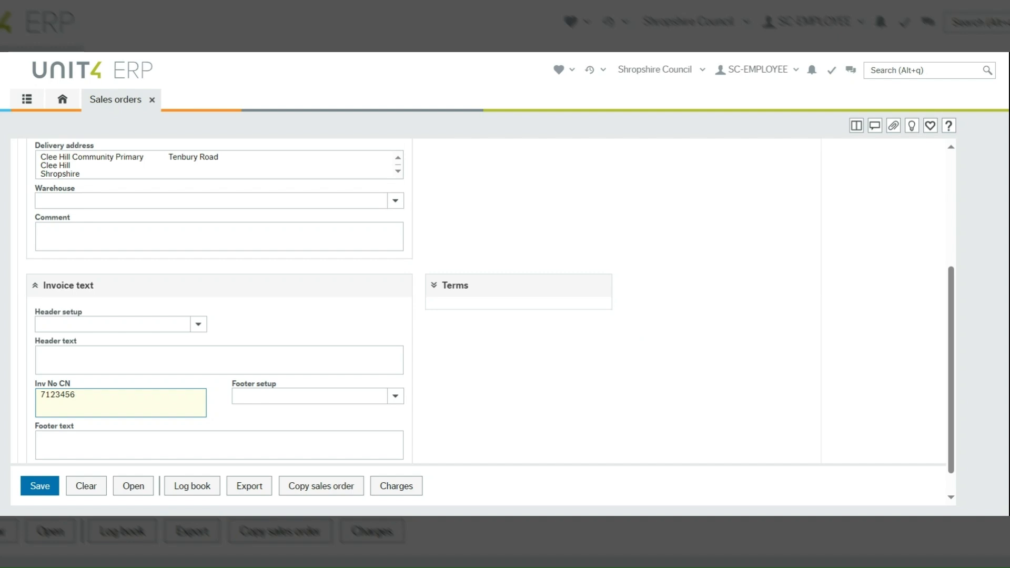
pyautogui.click(39, 485)
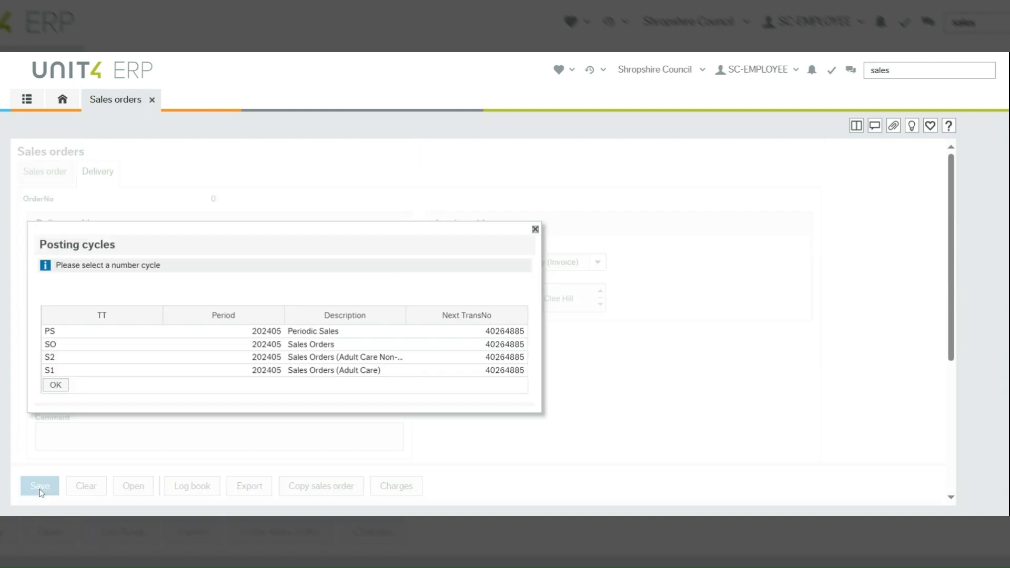